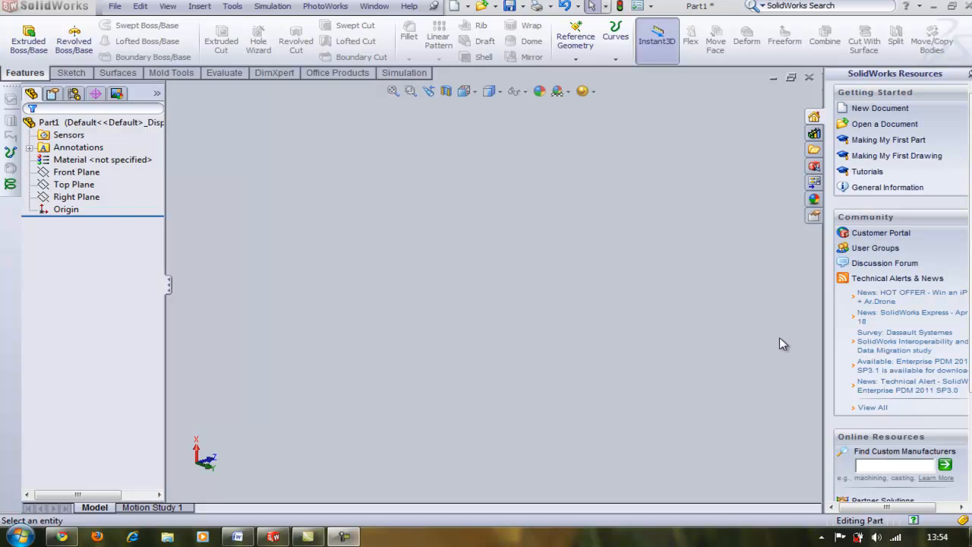
pyautogui.moveTo(277, 216)
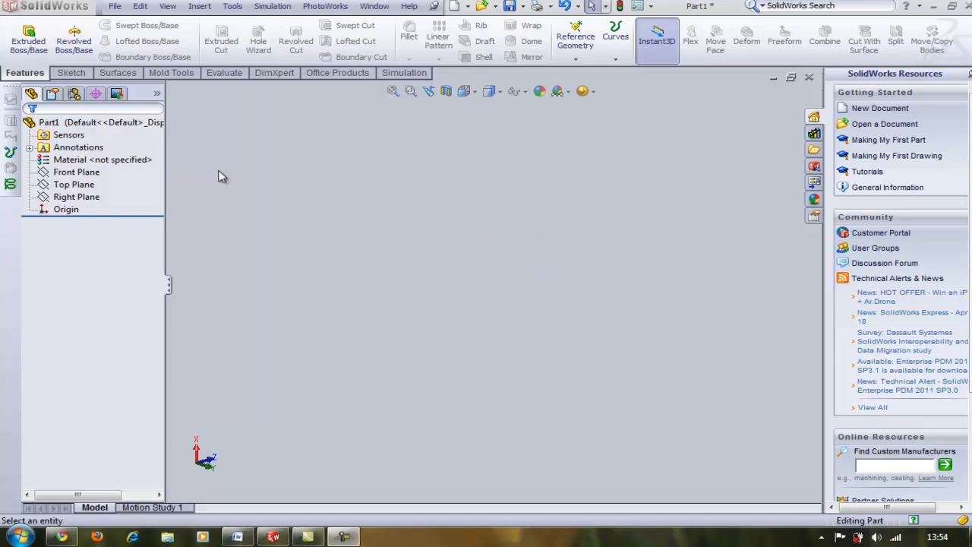
pyautogui.moveTo(230, 176)
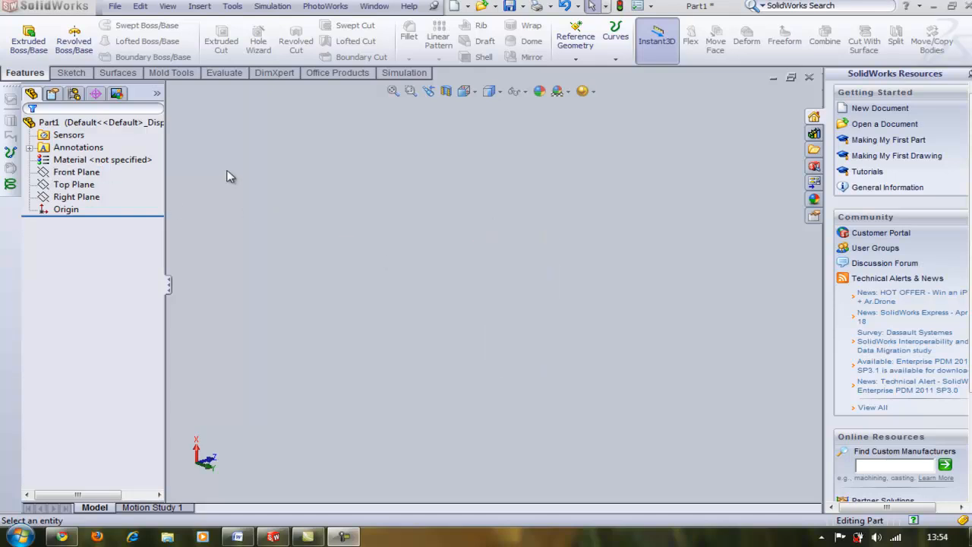
pyautogui.moveTo(112, 182)
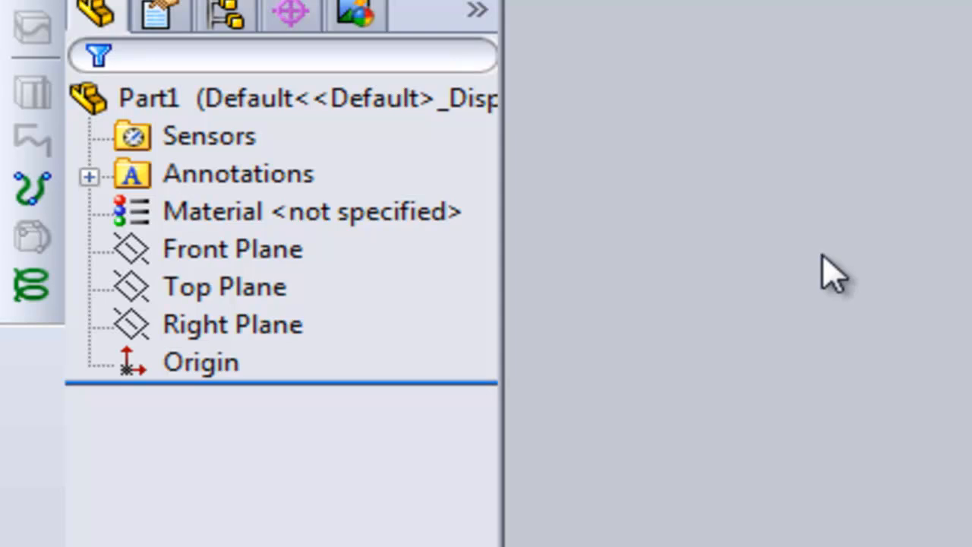
# Create four reference planes offset 40 mm apart from the Front Plane (Plane5–Plane8)
pyautogui.click(231, 249)
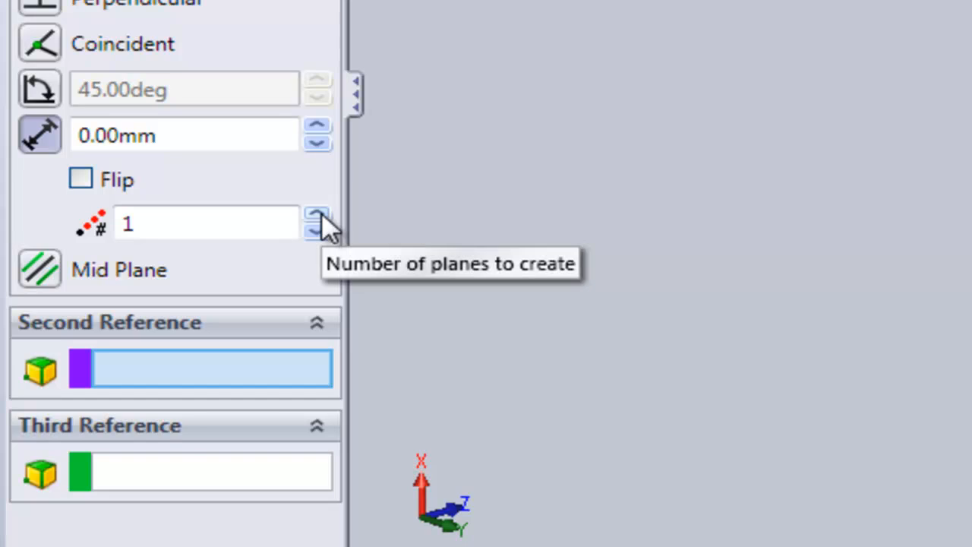
pyautogui.click(316, 216)
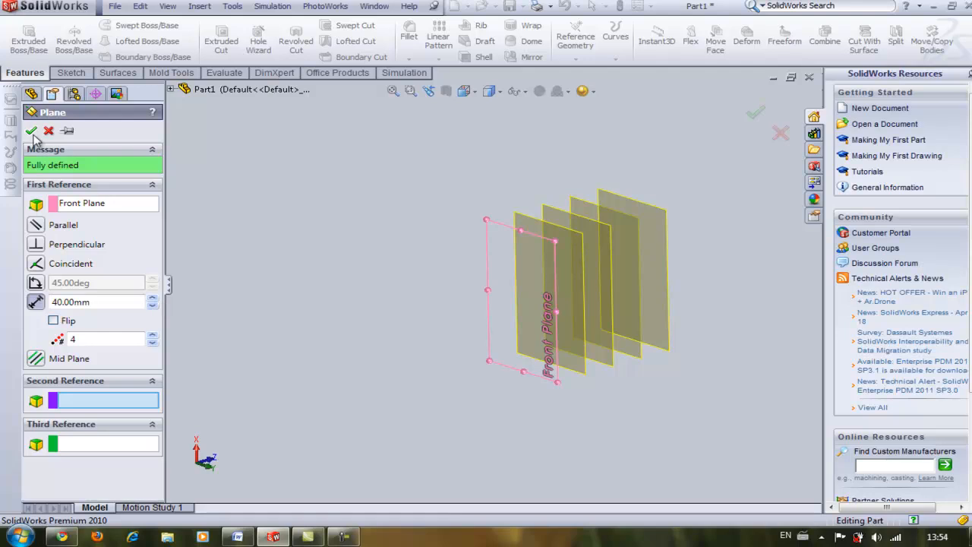
pyautogui.click(31, 131)
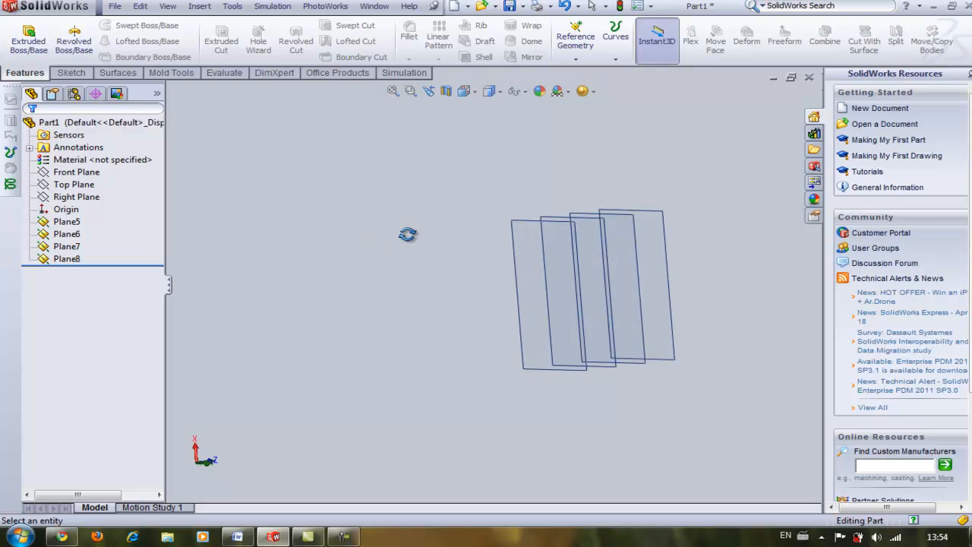
# Draw a circle on the Front Plane as the first profile, Sketch8
pyautogui.click(76, 171)
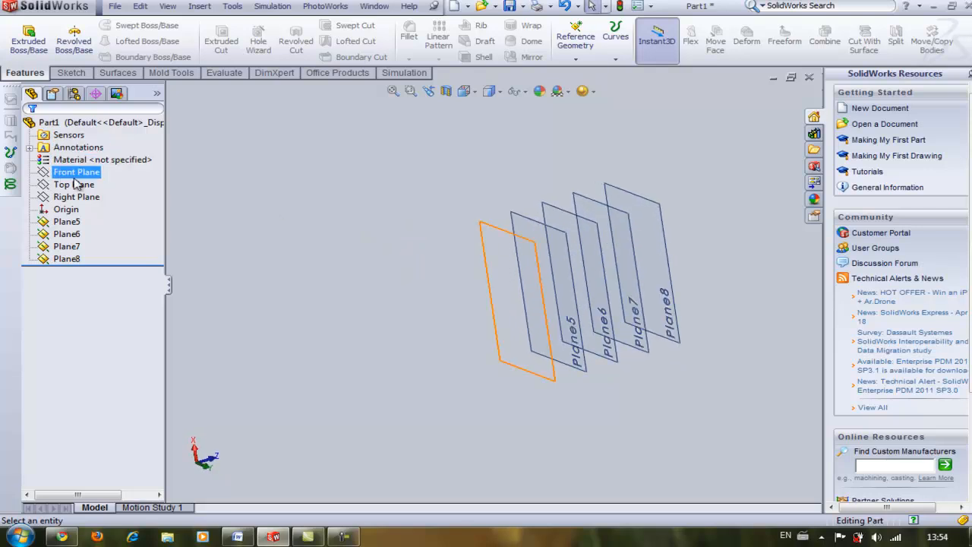
pyautogui.click(76, 172)
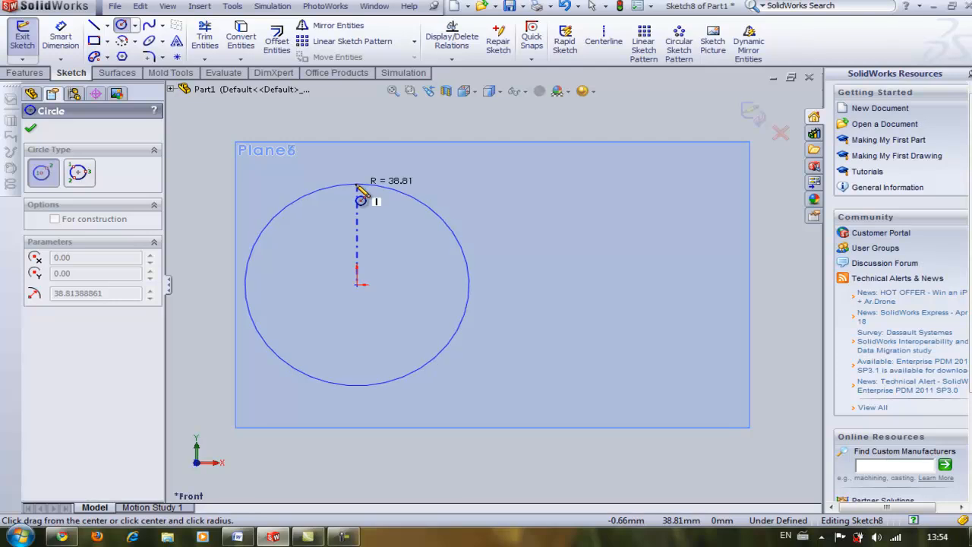
pyautogui.moveTo(361, 200); pyautogui.dragTo(364, 198)
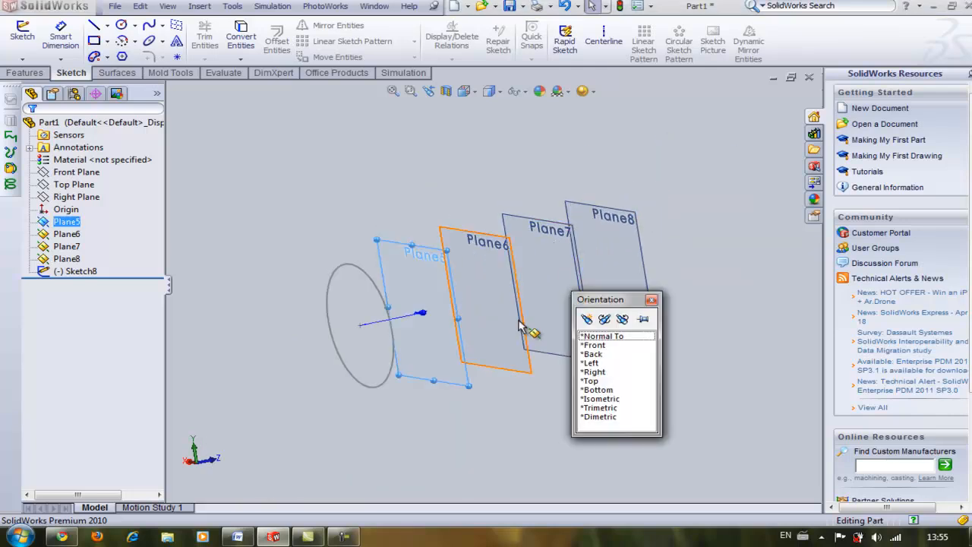
# Sketch circle profiles on Plane5 and Plane6 (Sketch9, Sketch10), each viewed face-on
pyautogui.click(605, 336)
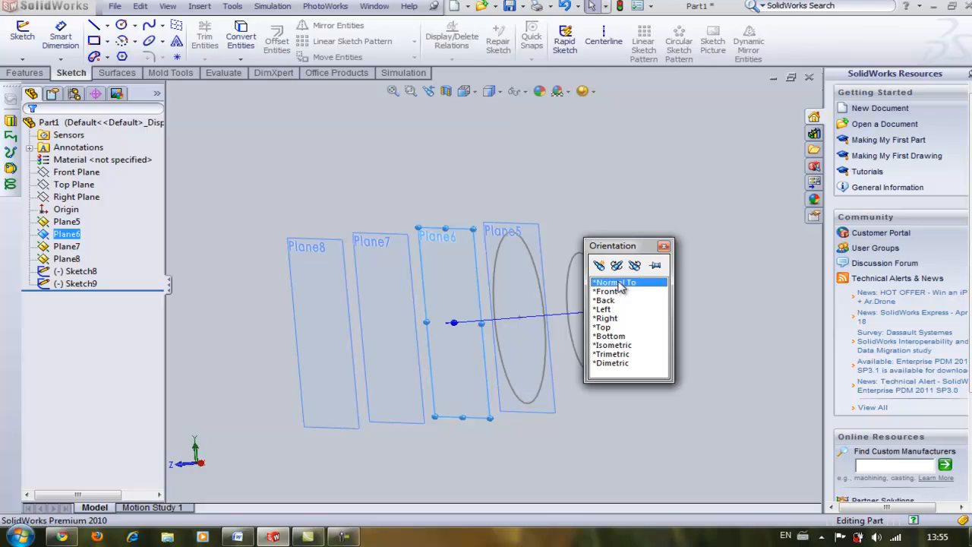
pyautogui.click(614, 281)
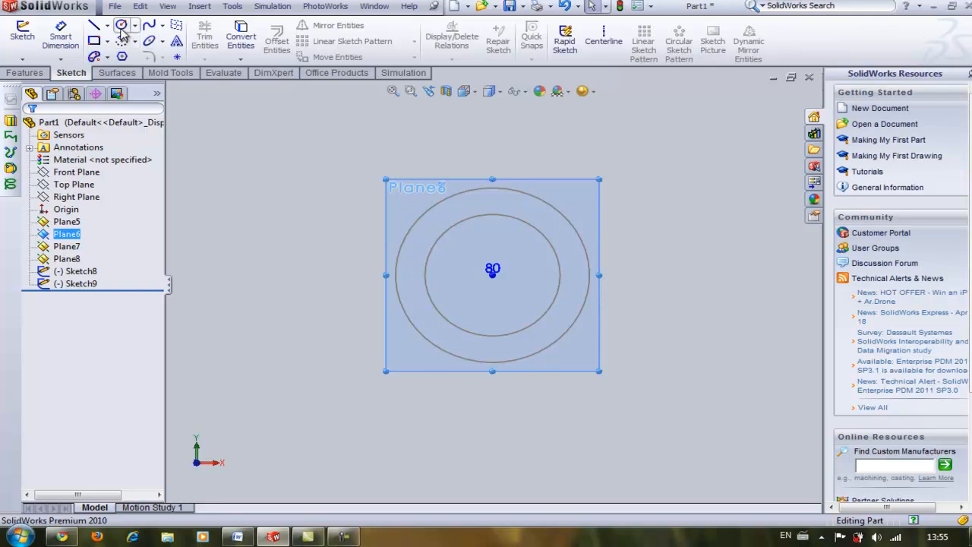
pyautogui.click(122, 25)
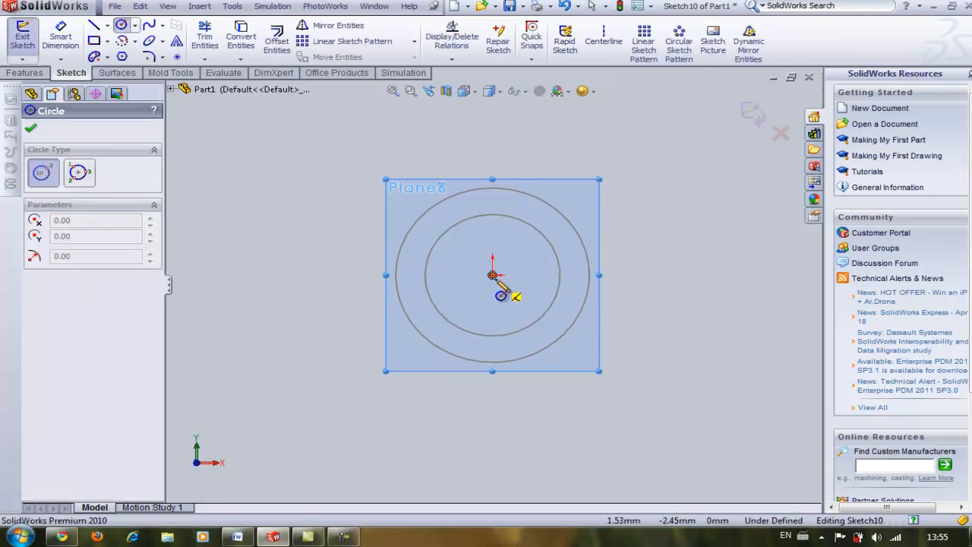
pyautogui.moveTo(493, 275); pyautogui.dragTo(493, 174)
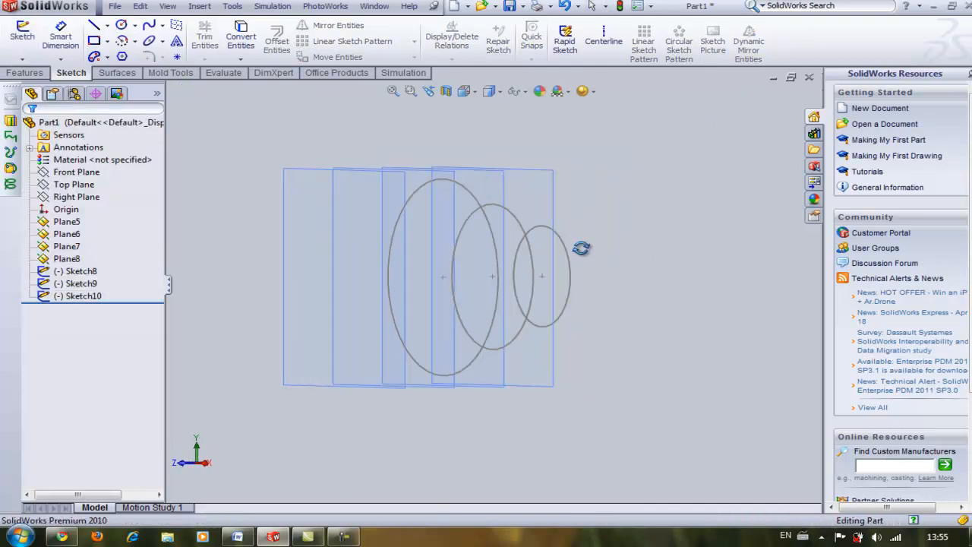
# Sketch the third offset-plane circle profile on Plane7 as Sketch11
pyautogui.moveTo(580, 249); pyautogui.dragTo(389, 257)
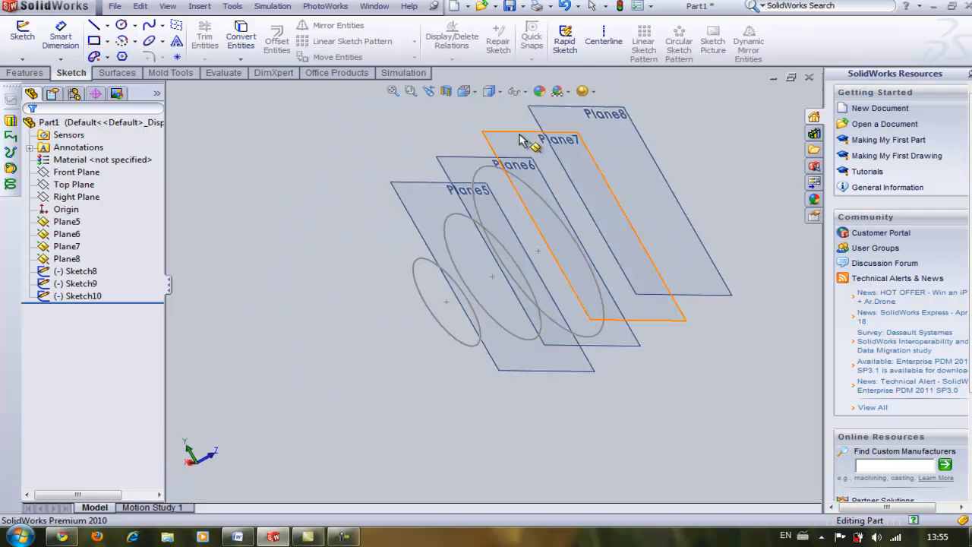
pyautogui.moveTo(531, 144)
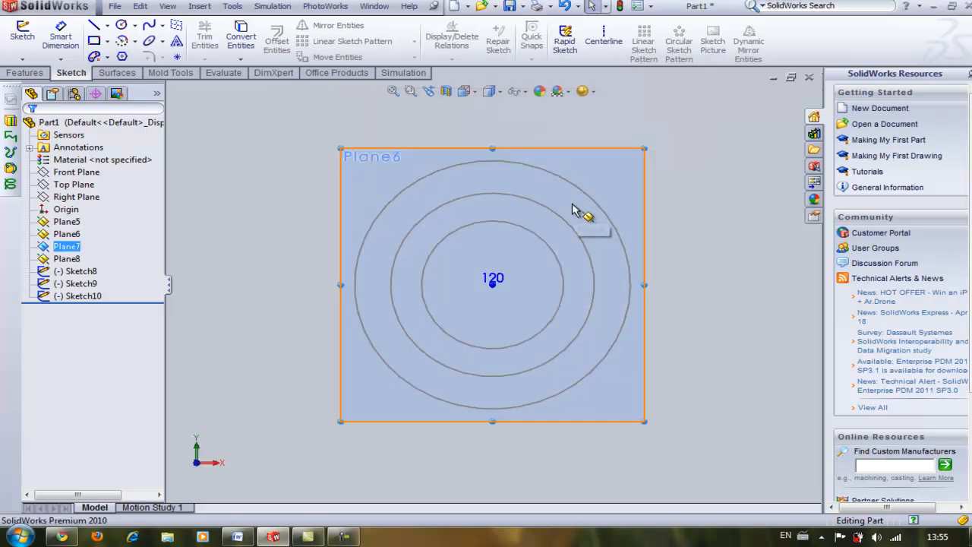
pyautogui.click(94, 37)
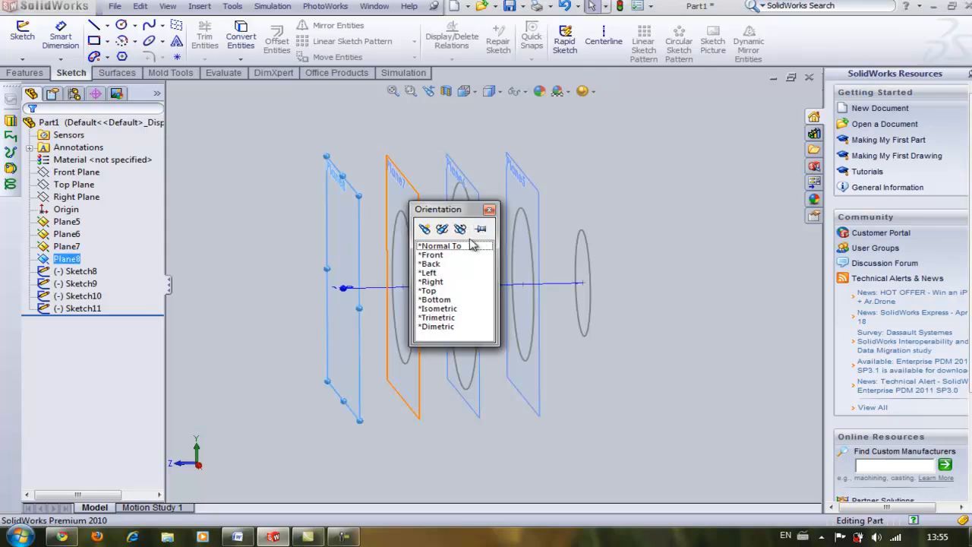
# Sketch the fifth circle profile on Plane8 as Sketch12 and return to the Features commands
pyautogui.click(441, 246)
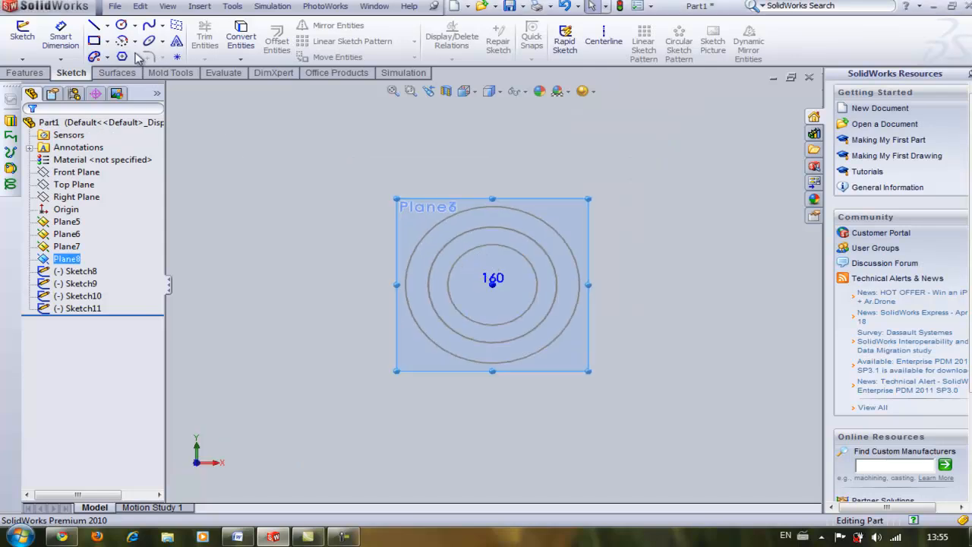
pyautogui.click(94, 39)
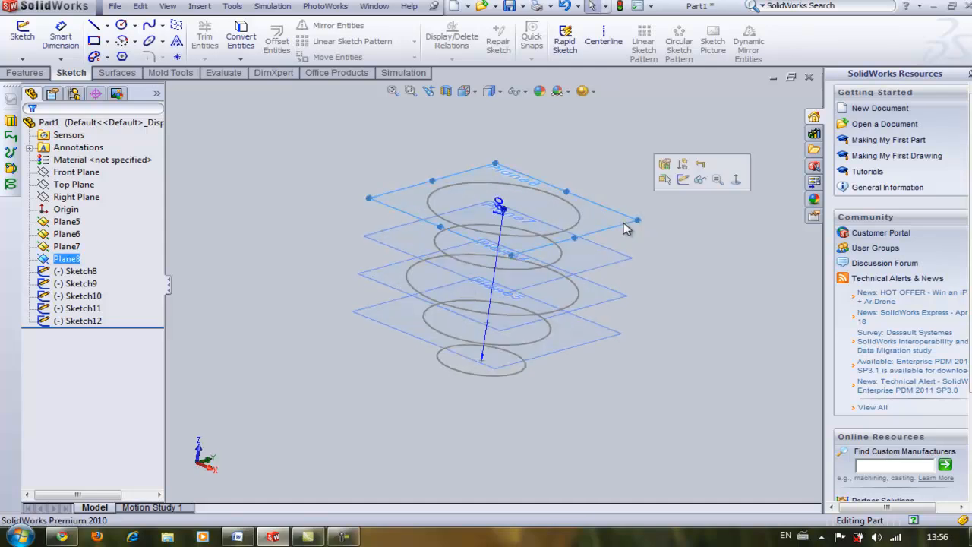
pyautogui.click(613, 264)
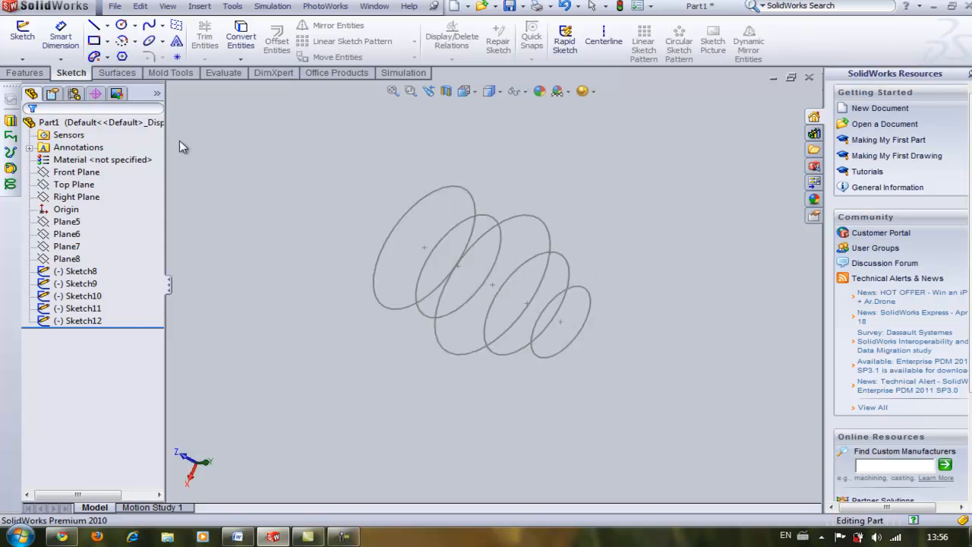
pyautogui.click(24, 73)
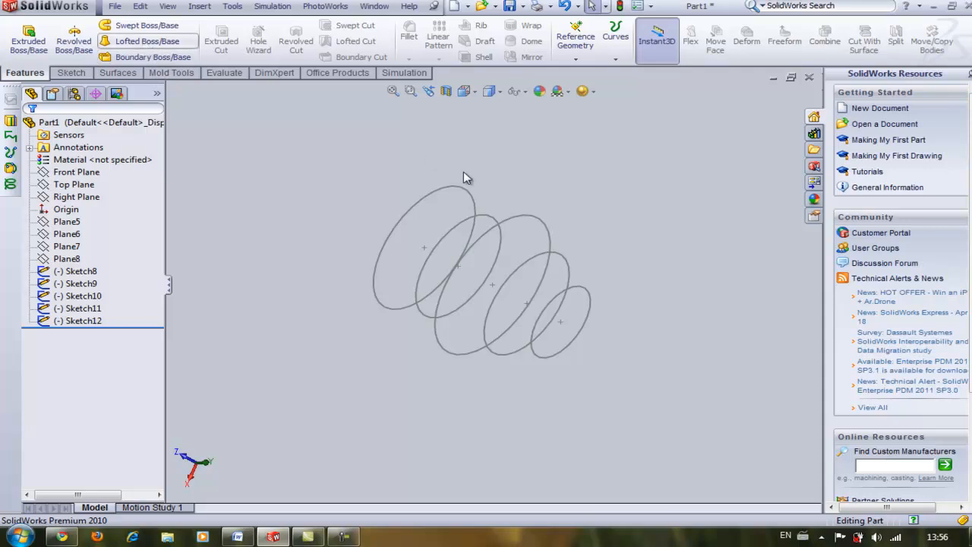
pyautogui.moveTo(448, 210)
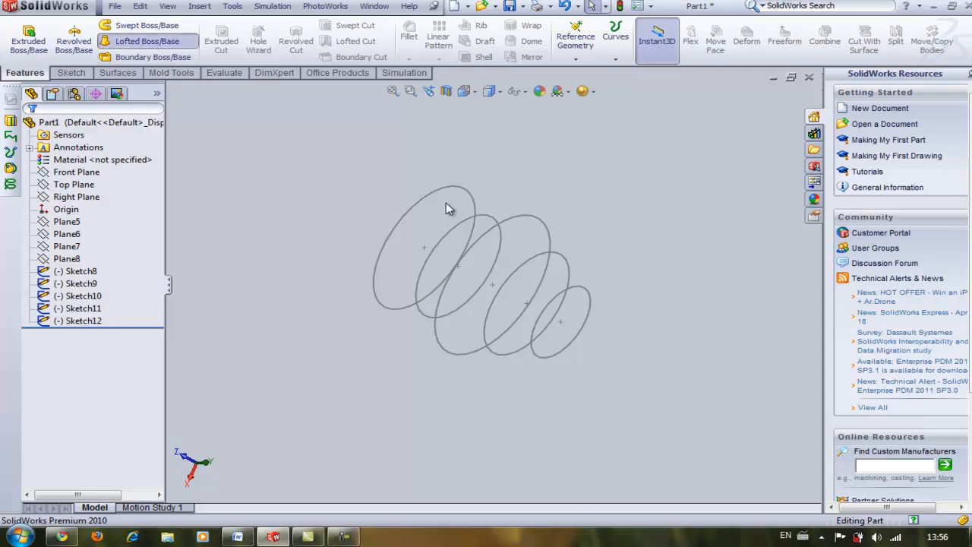
pyautogui.click(146, 41)
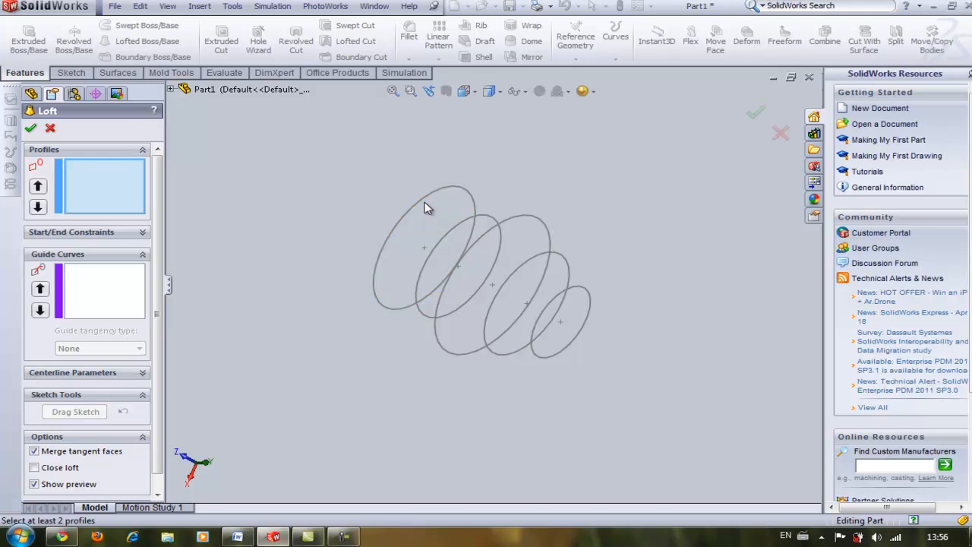
pyautogui.click(431, 213)
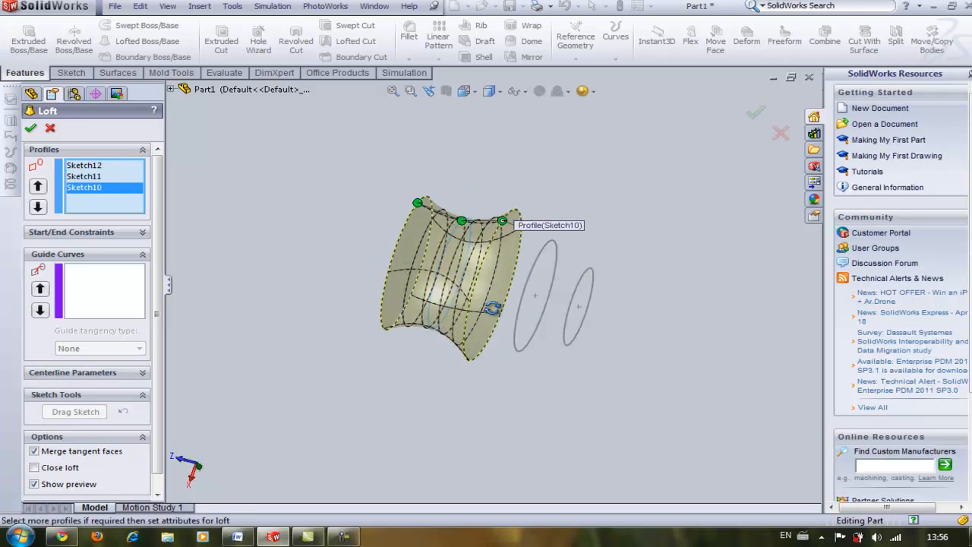
pyautogui.moveTo(493, 306); pyautogui.dragTo(553, 265)
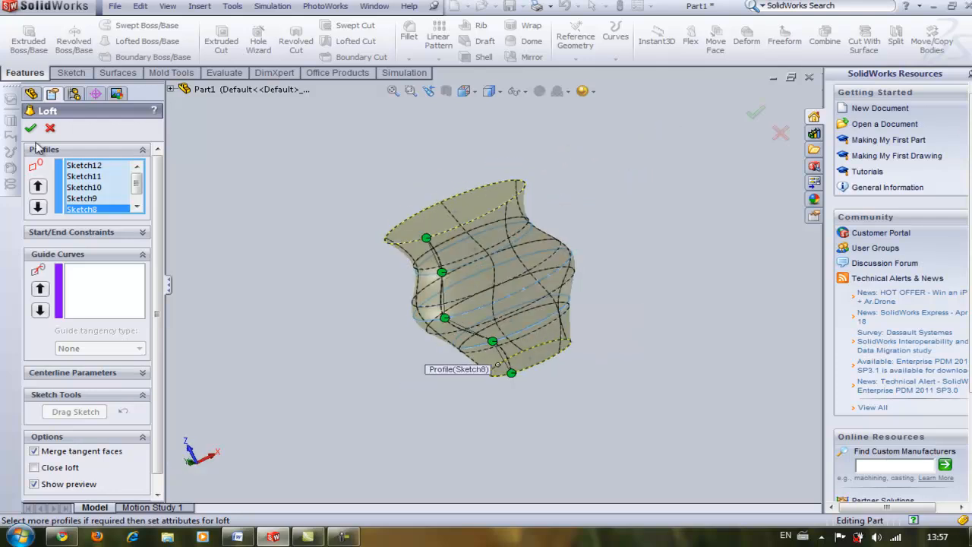
pyautogui.moveTo(50, 127)
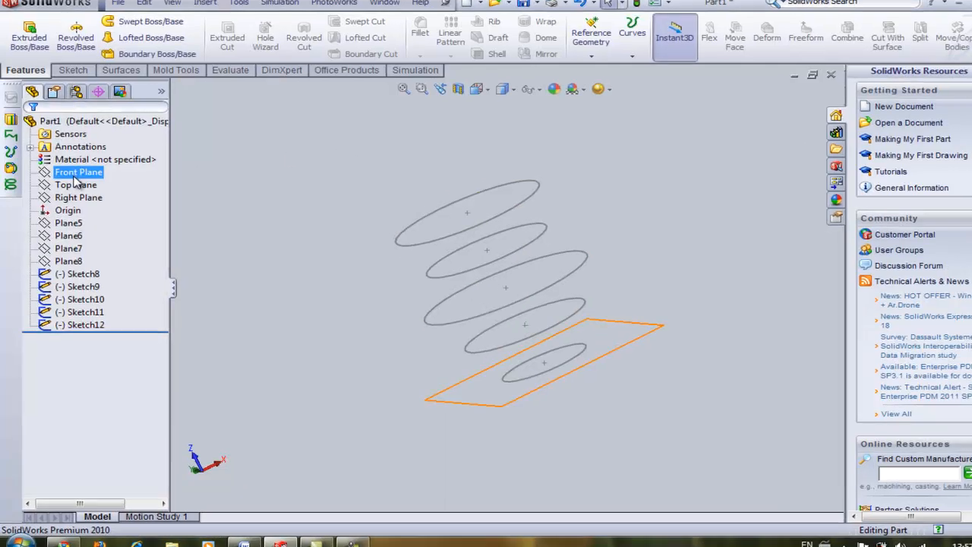
# Begin Sketch13 on the Top Plane for the first spline guide curve
pyautogui.click(76, 185)
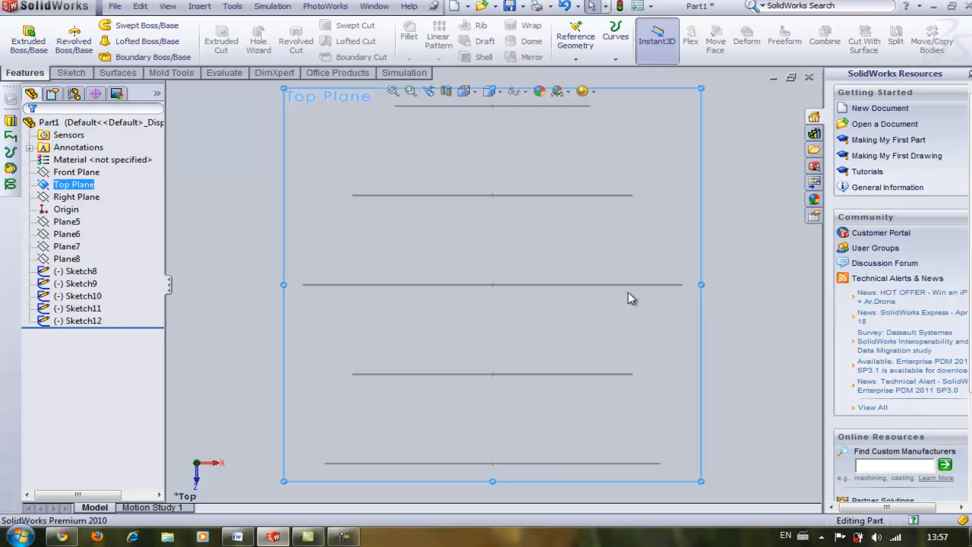
pyautogui.click(70, 73)
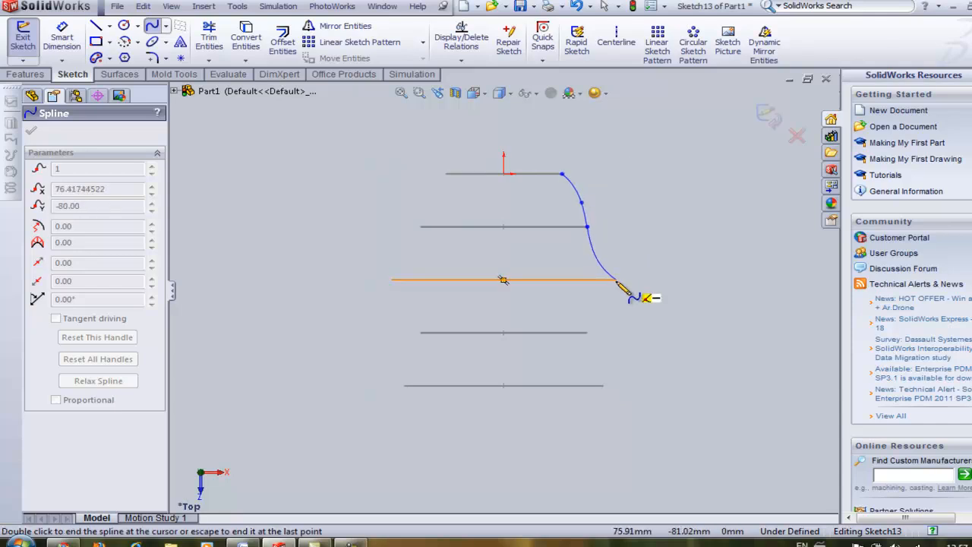
# Complete the spline through all five profiles, tie its points to the circles, and close Sketch13
pyautogui.moveTo(621, 296); pyautogui.dragTo(614, 322)
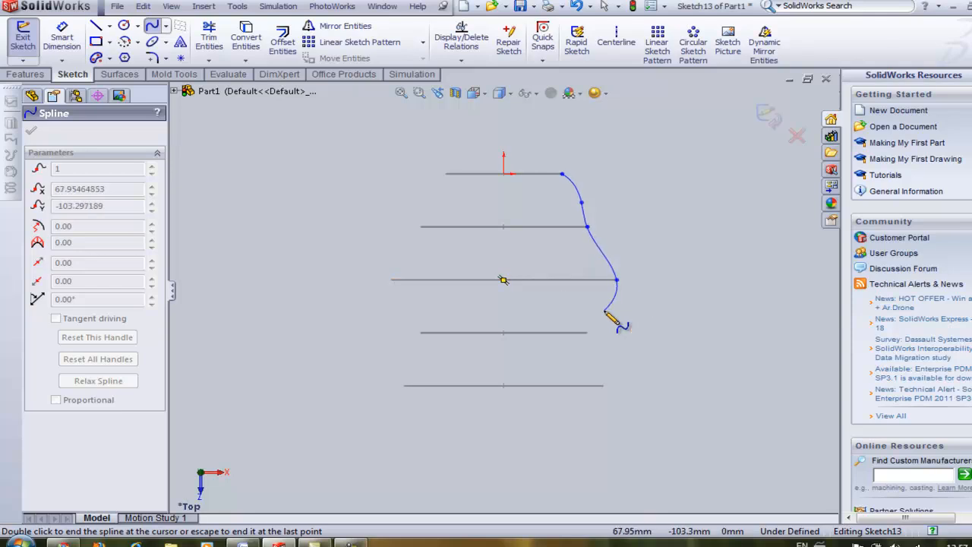
pyautogui.moveTo(610, 319); pyautogui.dragTo(615, 387)
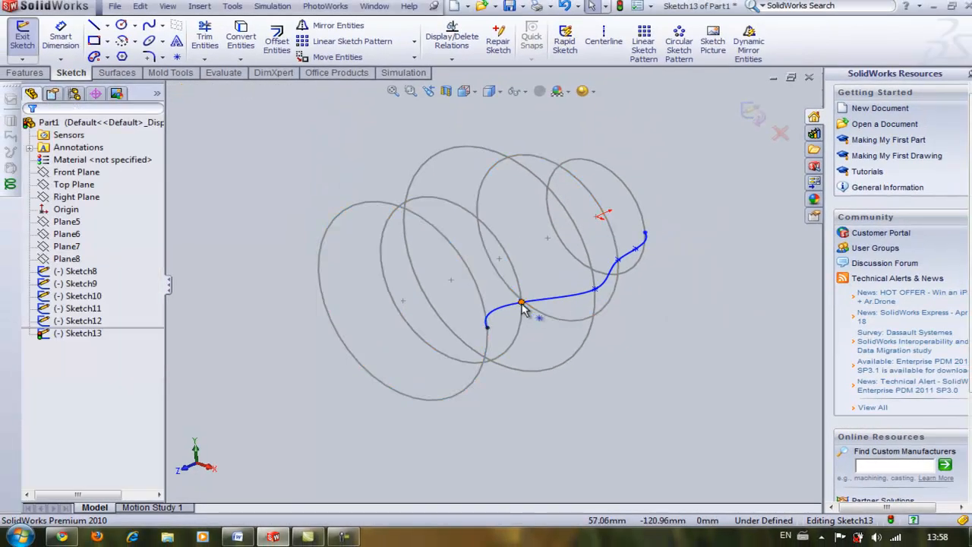
pyautogui.click(522, 304)
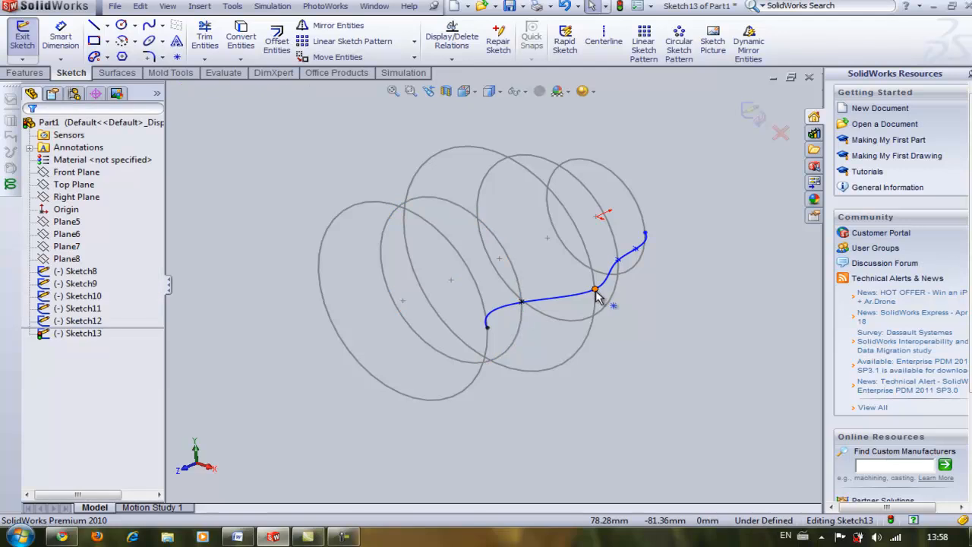
pyautogui.click(595, 292)
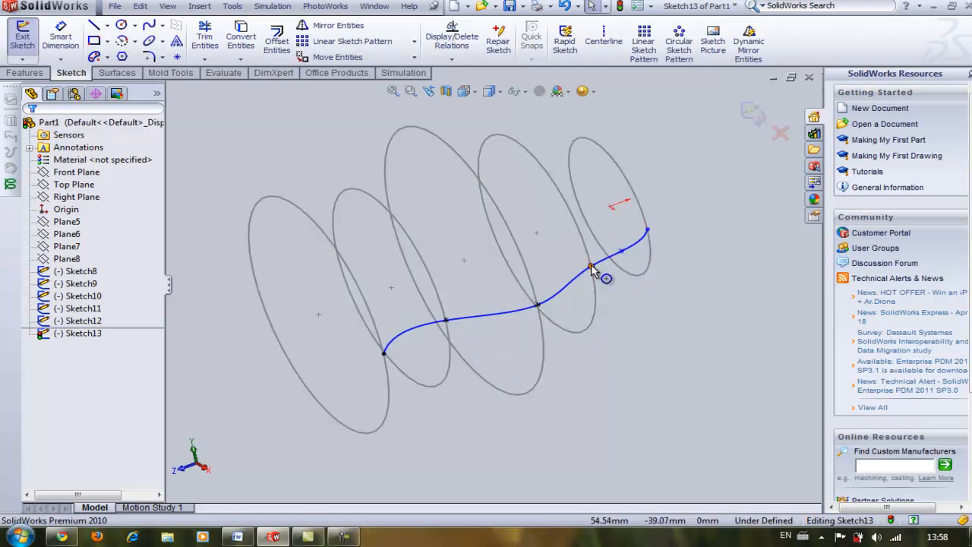
pyautogui.click(586, 256)
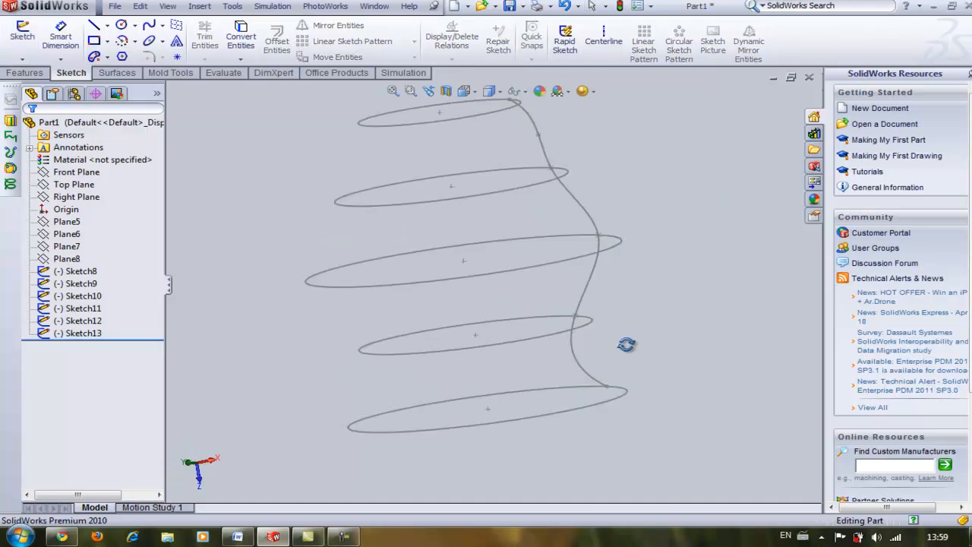
# Begin Sketch14 on the Top Plane, viewed normal, with the Line tool for the second guide curve
pyautogui.click(76, 171)
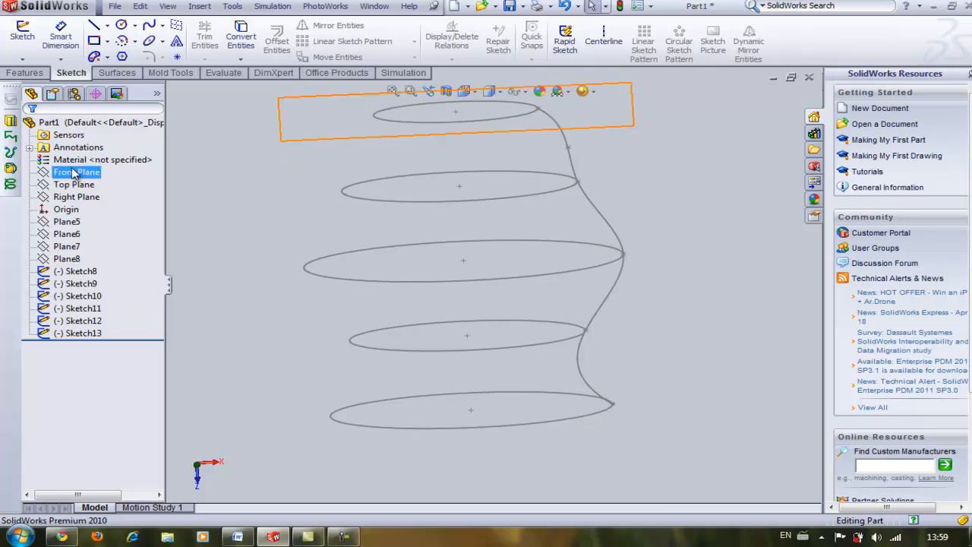
pyautogui.click(73, 184)
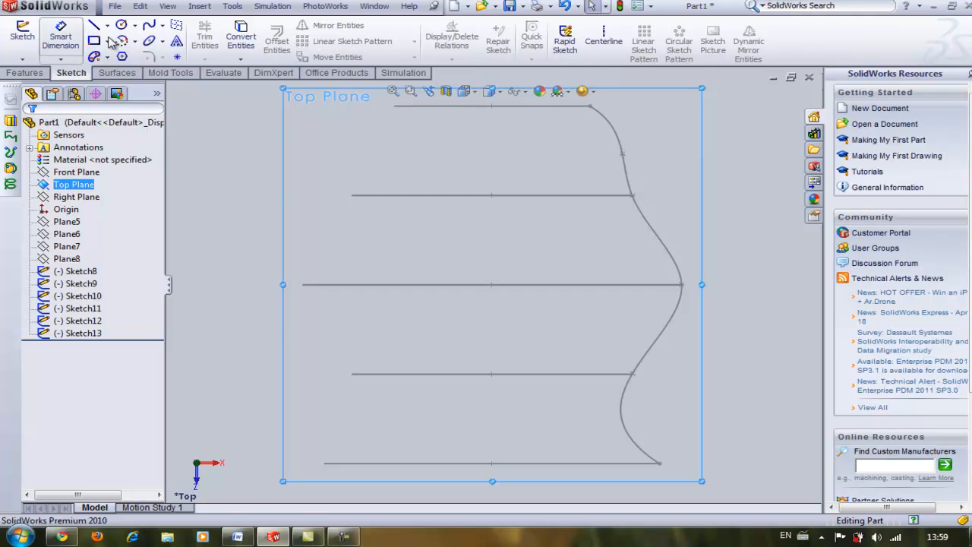
pyautogui.click(94, 24)
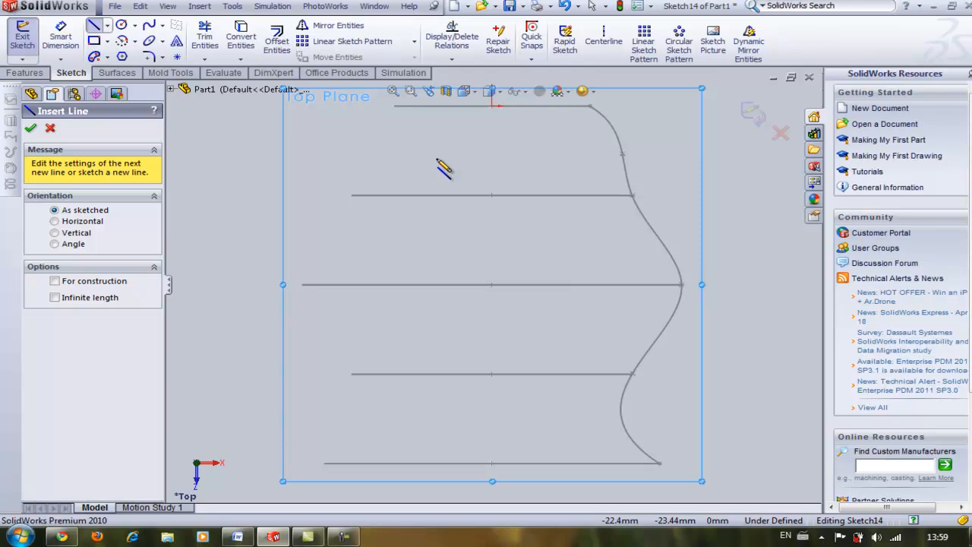
pyautogui.moveTo(398, 136)
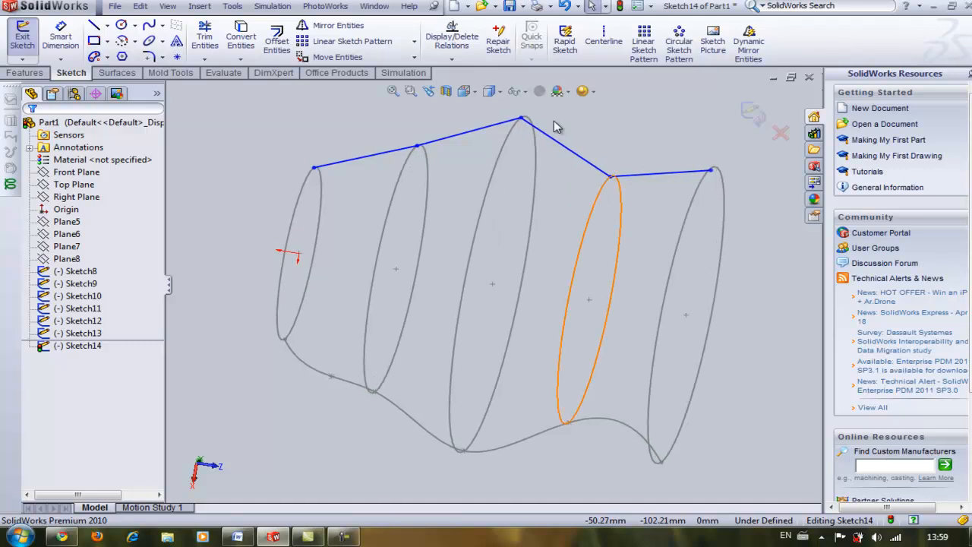
# Add Pierce relations fixing each polyline corner and both ends onto their circle profiles
pyautogui.click(521, 120)
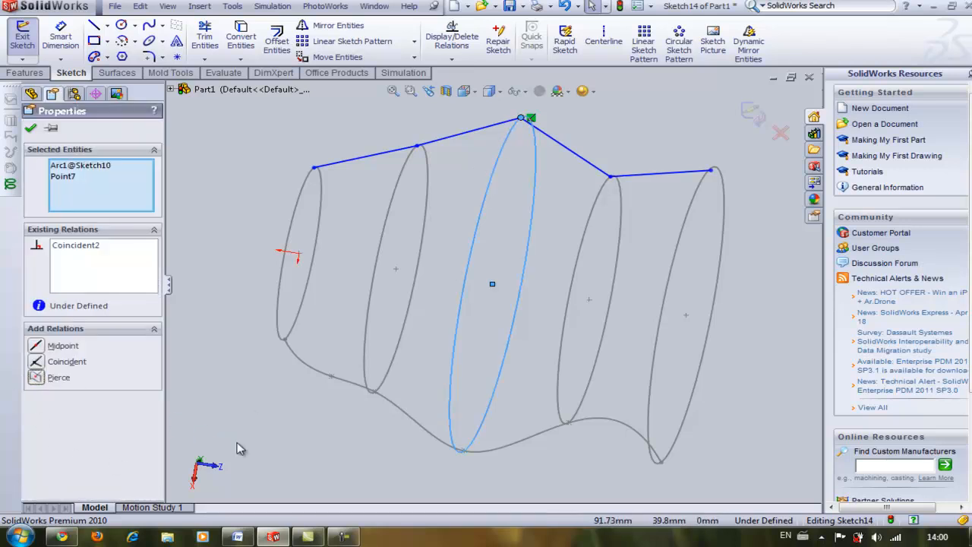
pyautogui.click(58, 376)
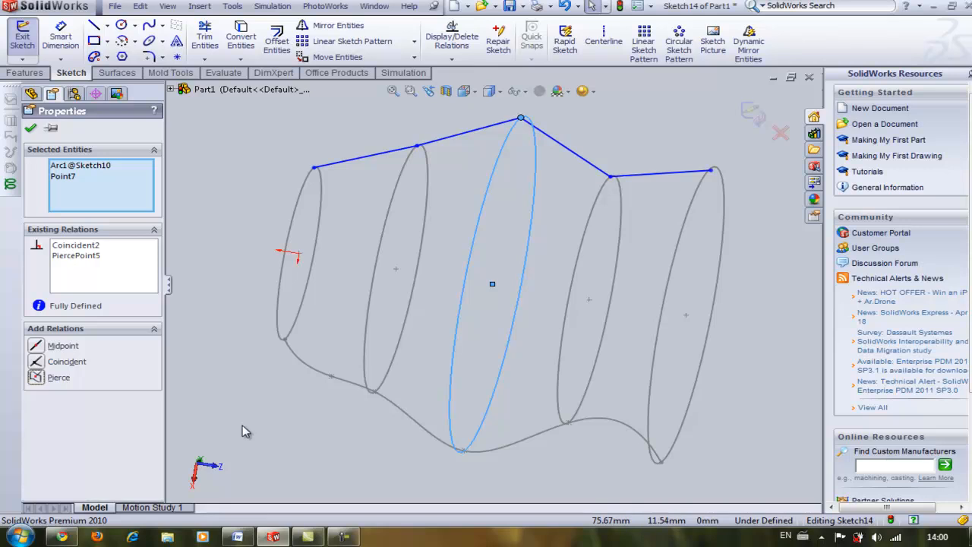
pyautogui.click(416, 146)
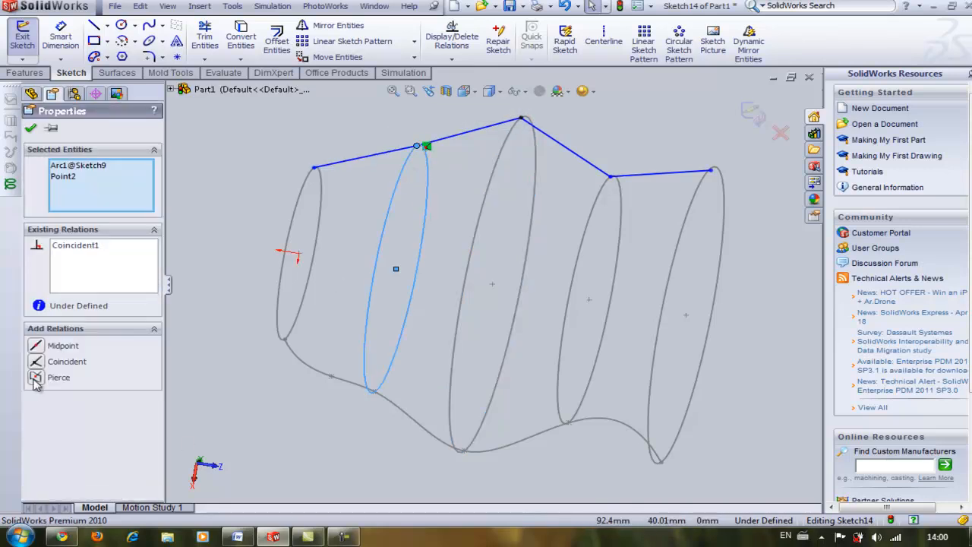
pyautogui.click(57, 377)
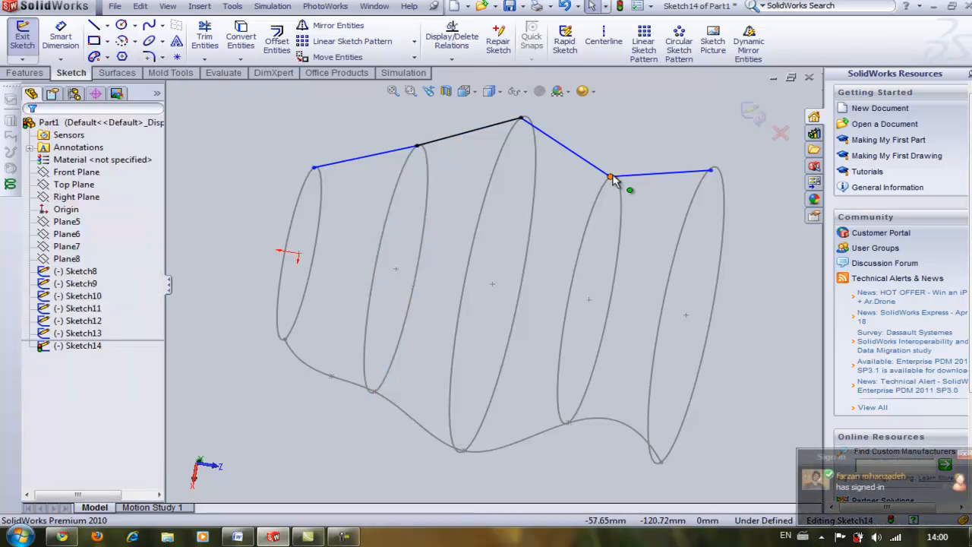
pyautogui.click(610, 176)
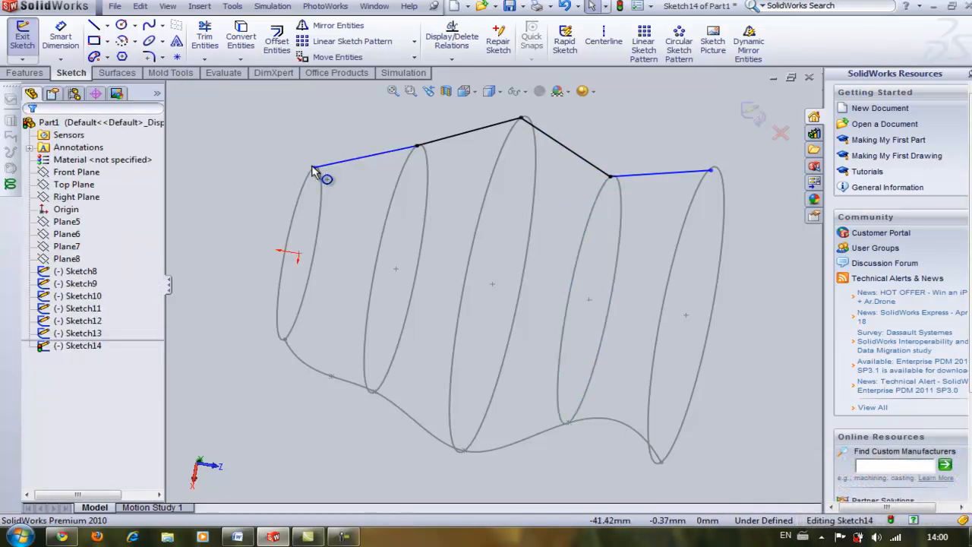
pyautogui.click(313, 169)
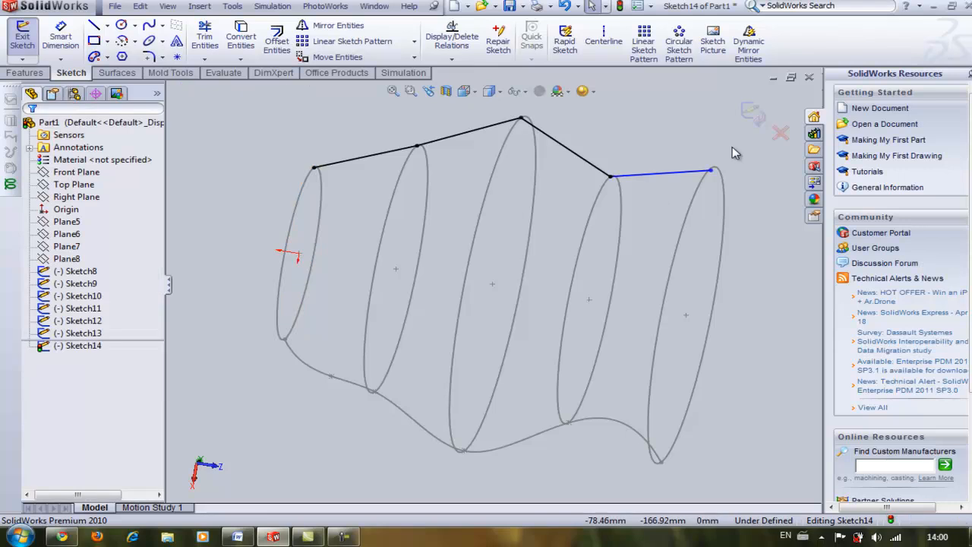
pyautogui.click(710, 170)
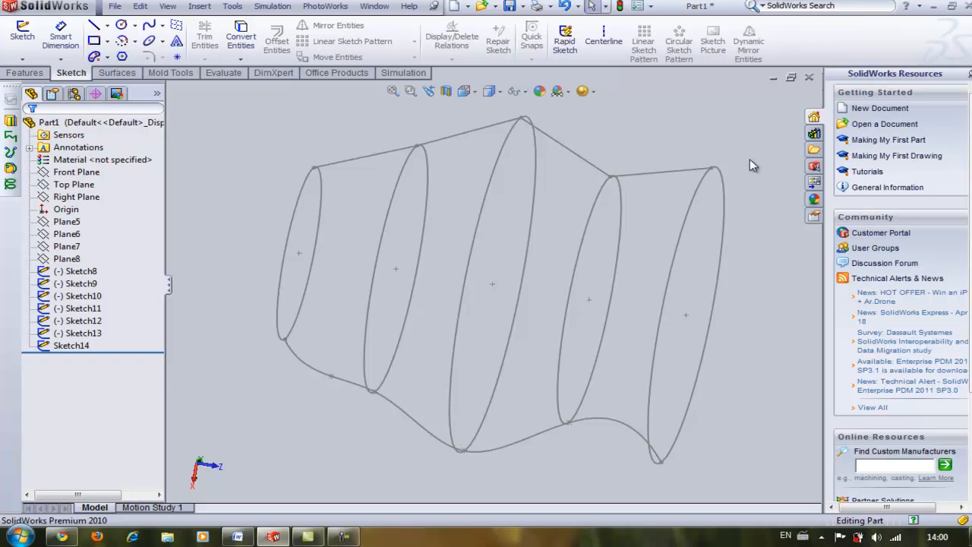
# Select the Right Plane, view it Normal To, and open Sketch15 for the third guide curve
pyautogui.moveTo(751, 166); pyautogui.dragTo(615, 348)
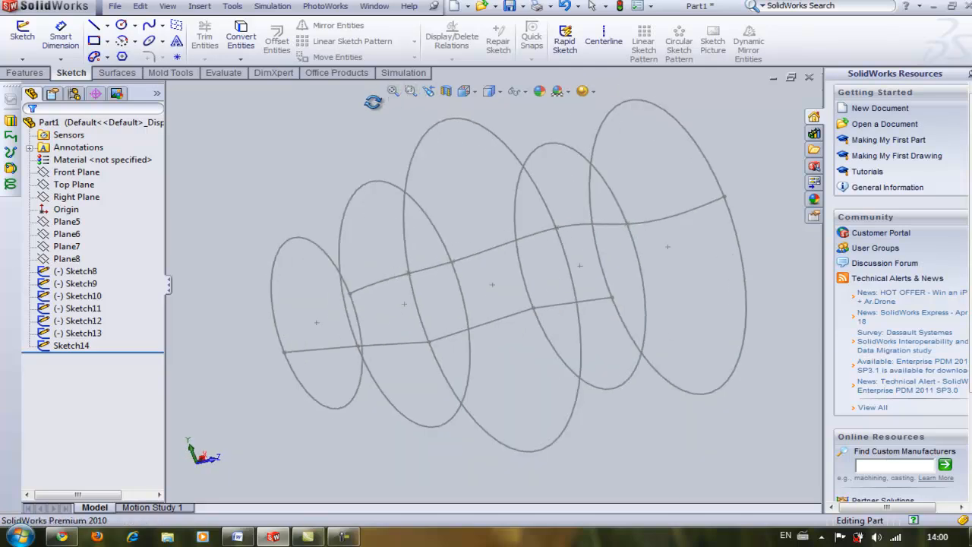
pyautogui.click(73, 184)
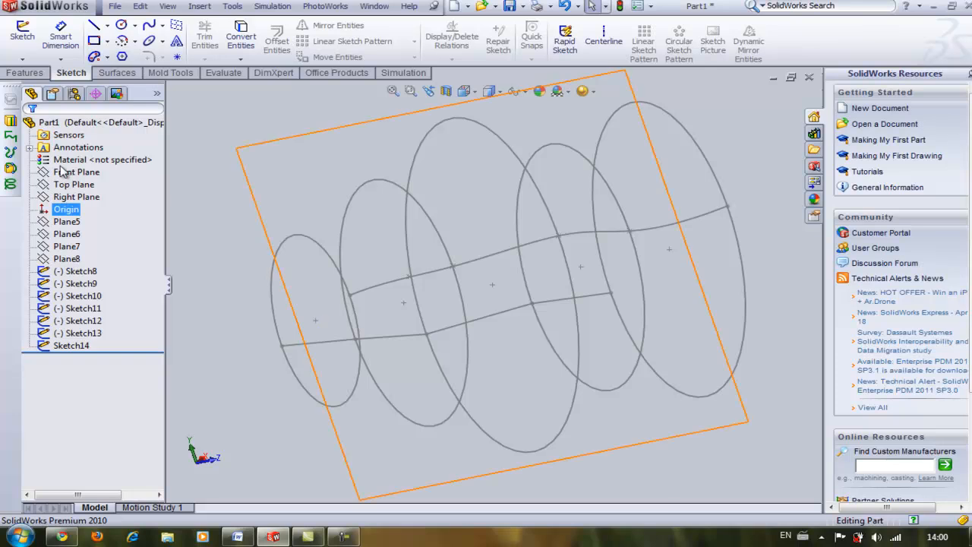
pyautogui.click(76, 172)
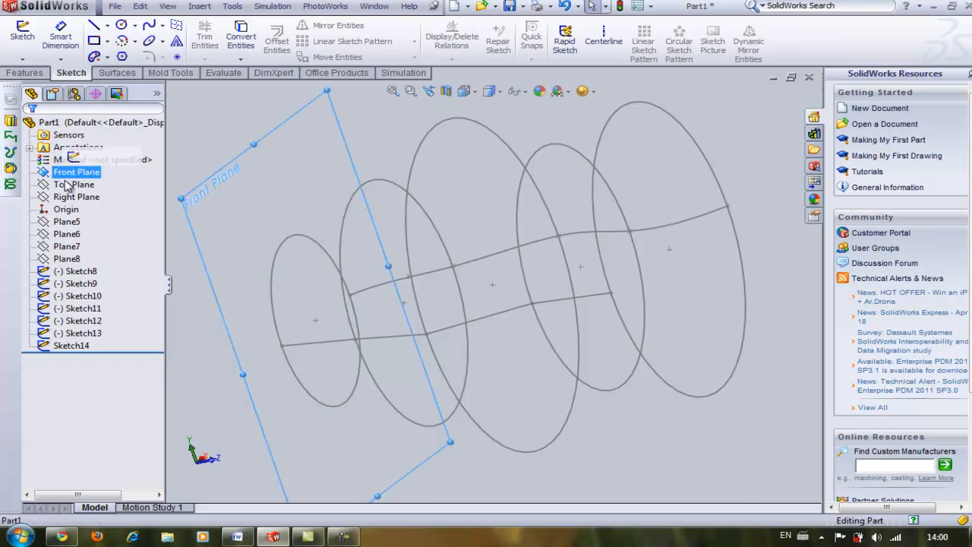
pyautogui.click(76, 197)
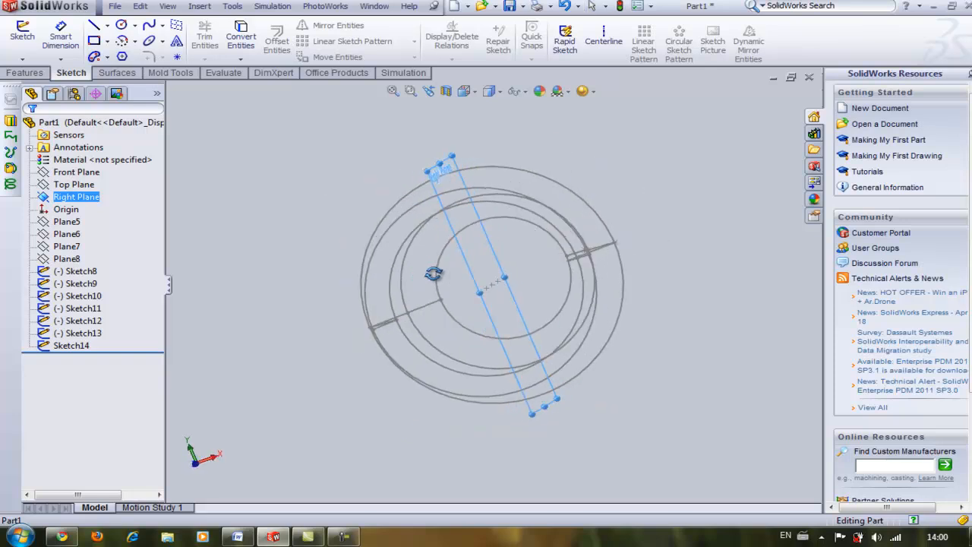
pyautogui.press('space')
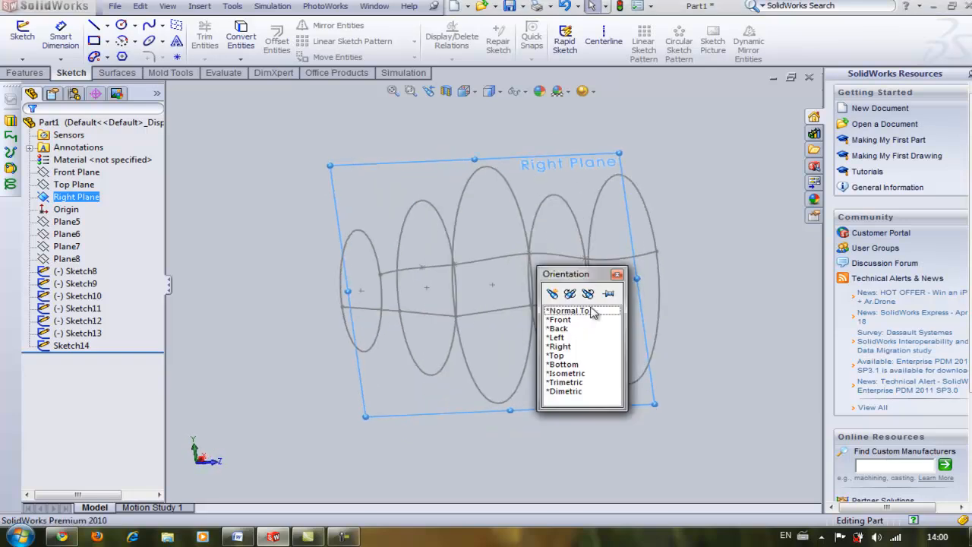
pyautogui.click(567, 310)
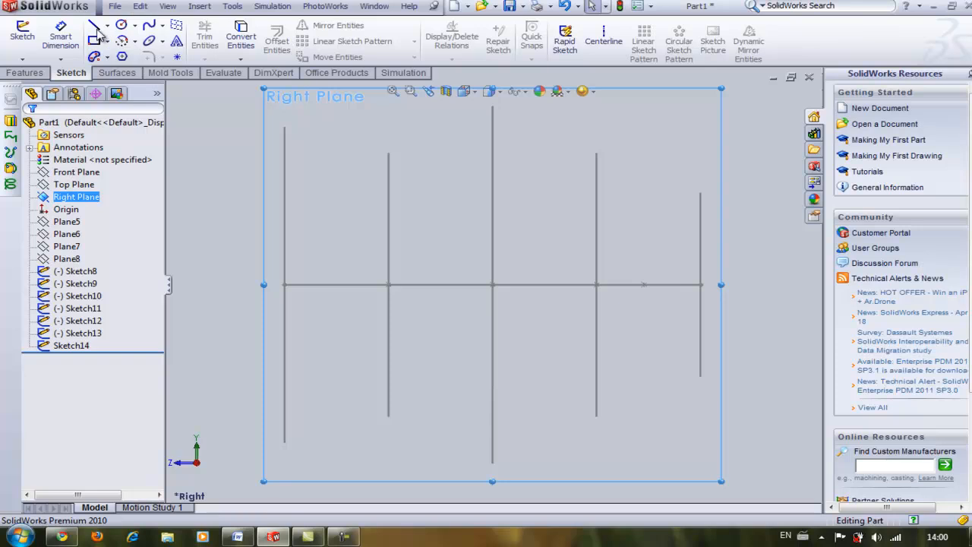
pyautogui.click(94, 25)
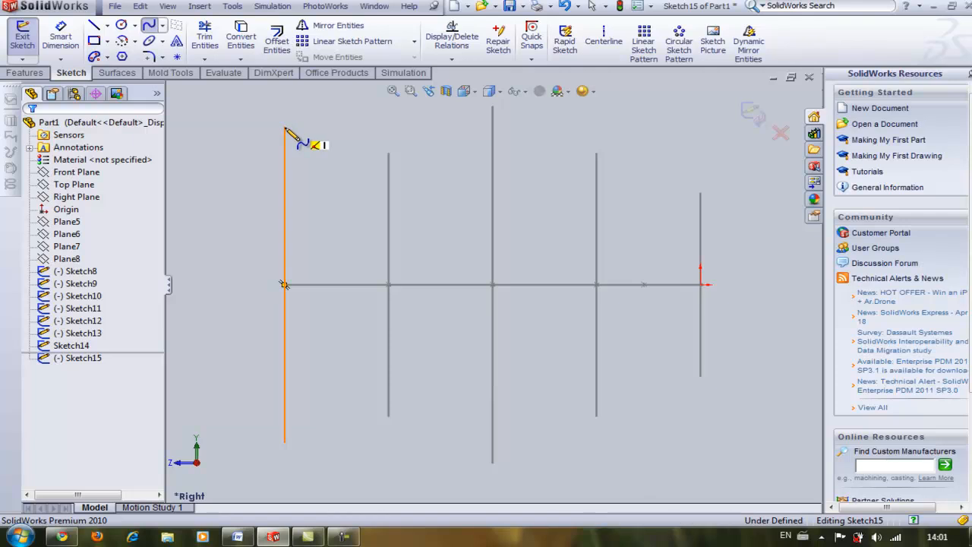
# Draw a wavy spline over the circles, pierce a spline point onto a circle, and close Sketch15
pyautogui.click(394, 155)
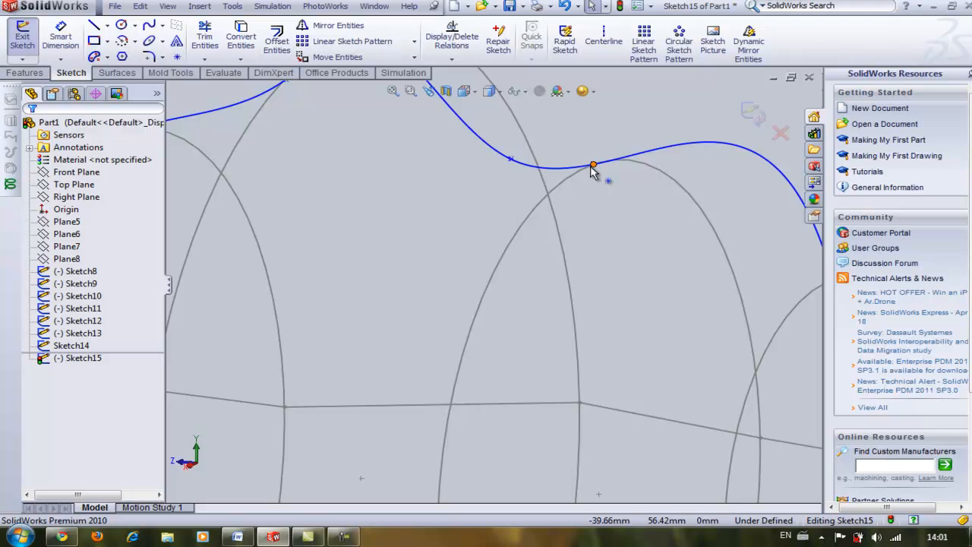
pyautogui.click(592, 164)
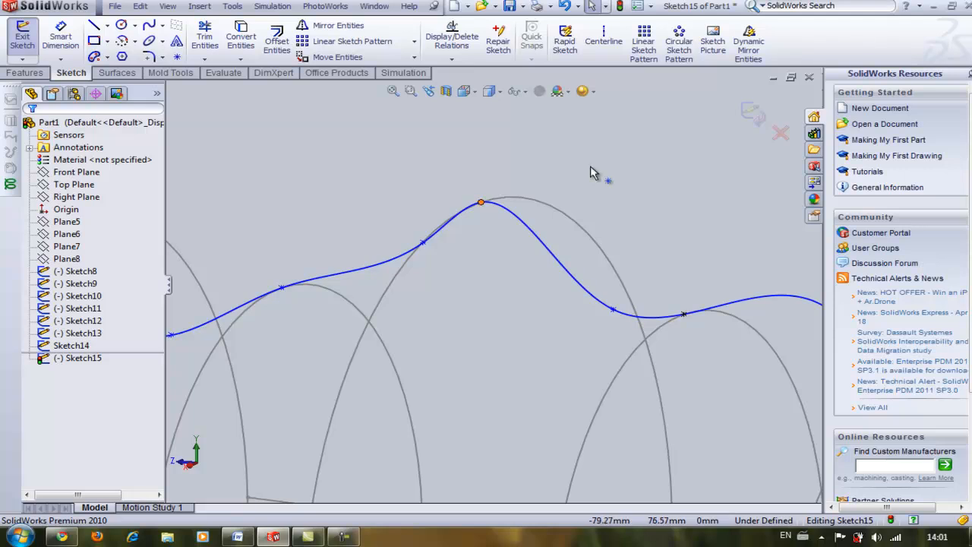
pyautogui.click(480, 204)
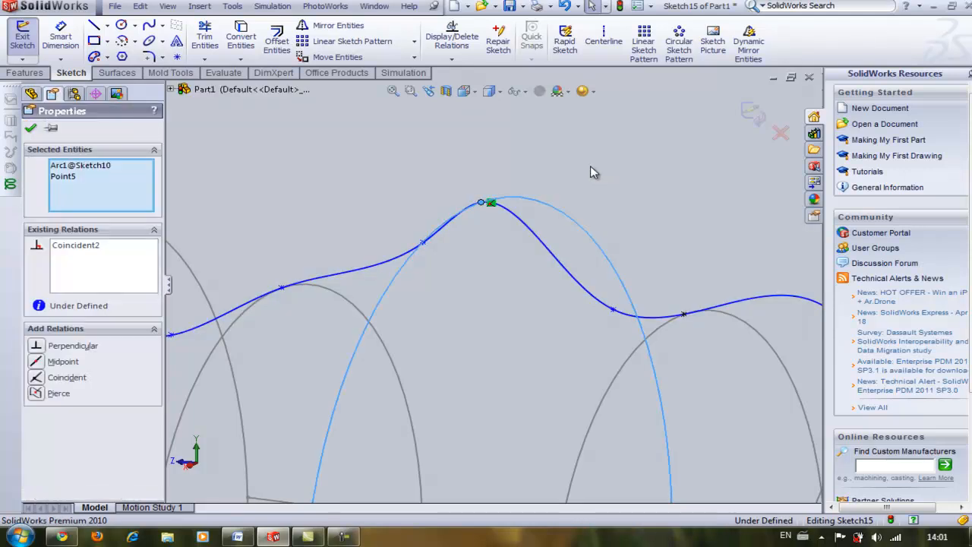
pyautogui.click(37, 392)
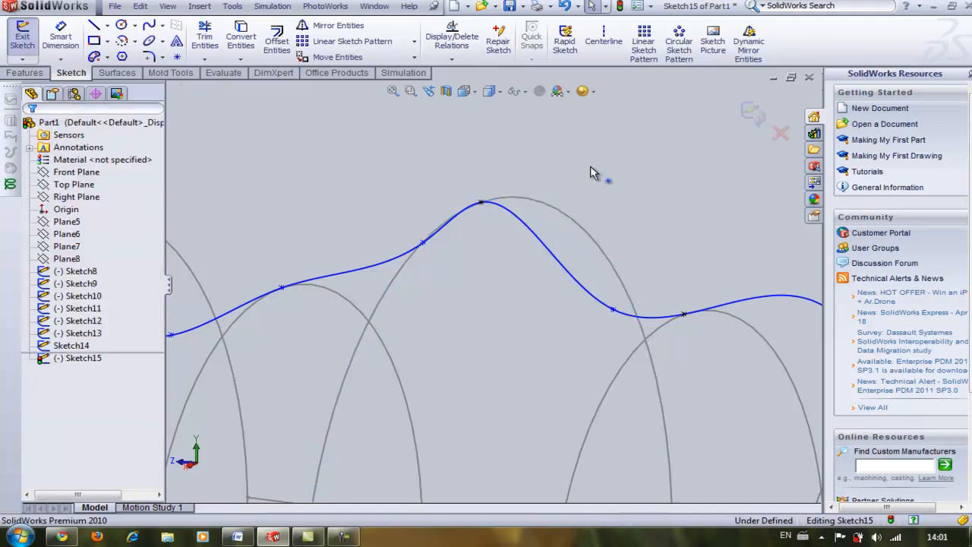
pyautogui.click(282, 288)
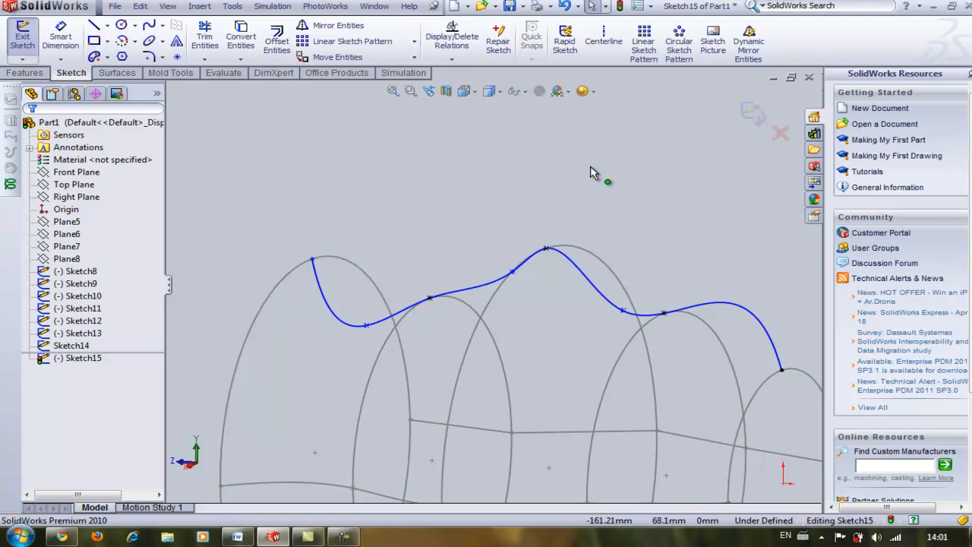
pyautogui.click(311, 259)
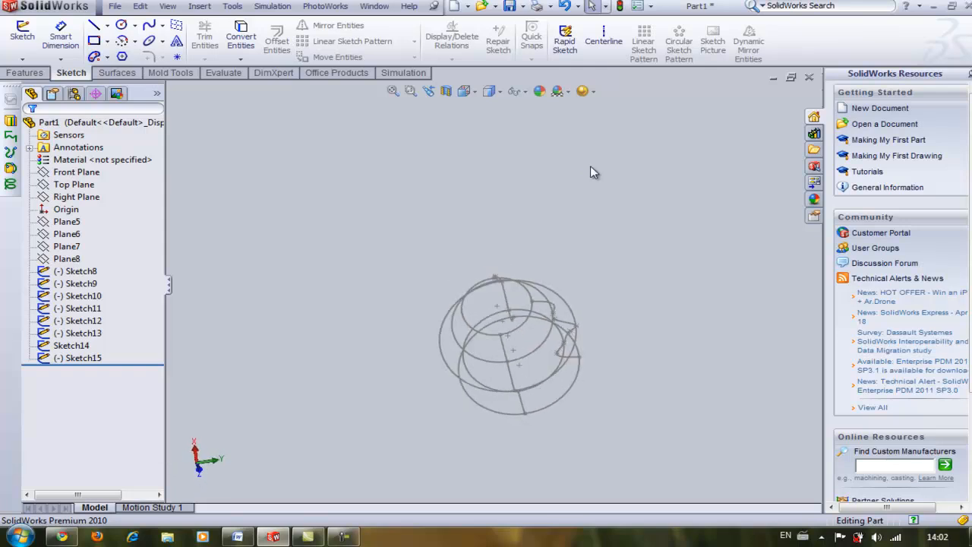
# Start a Lofted Boss/Base through profiles Sketch8–Sketch12 with guide curves Sketch13, Sketch15, Sketch14
pyautogui.click(24, 73)
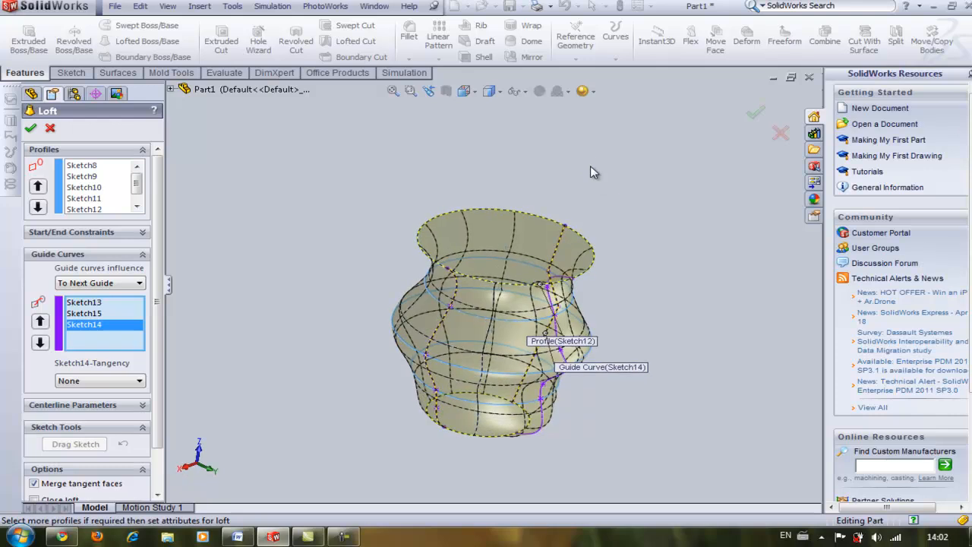
# Accept the loft to create the vase solid Loft3, then reopen Loft3 for editing
pyautogui.click(30, 128)
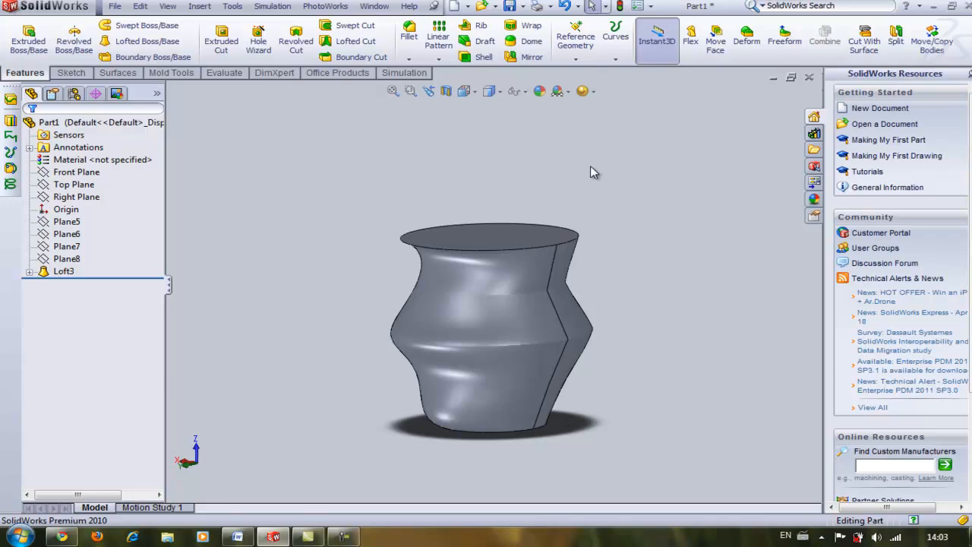
pyautogui.click(64, 271)
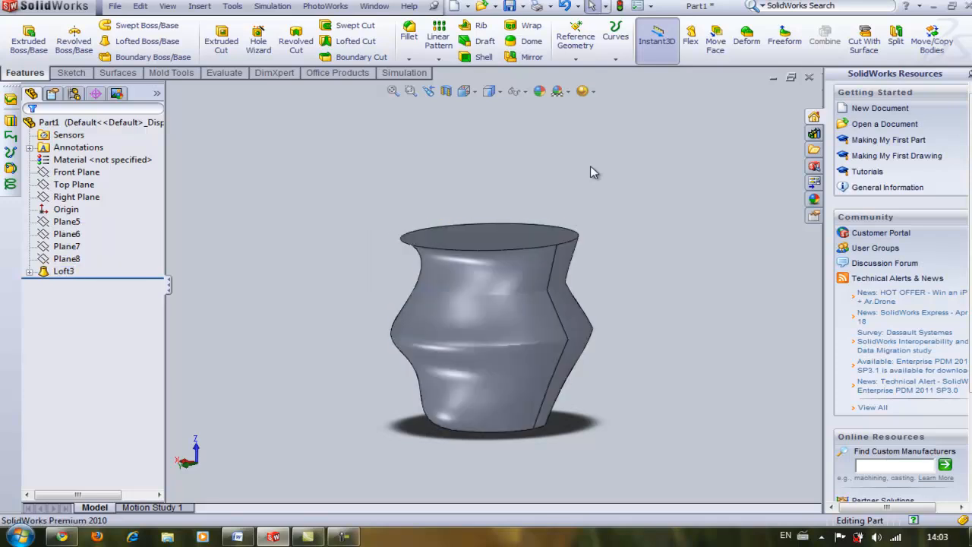
pyautogui.click(63, 270)
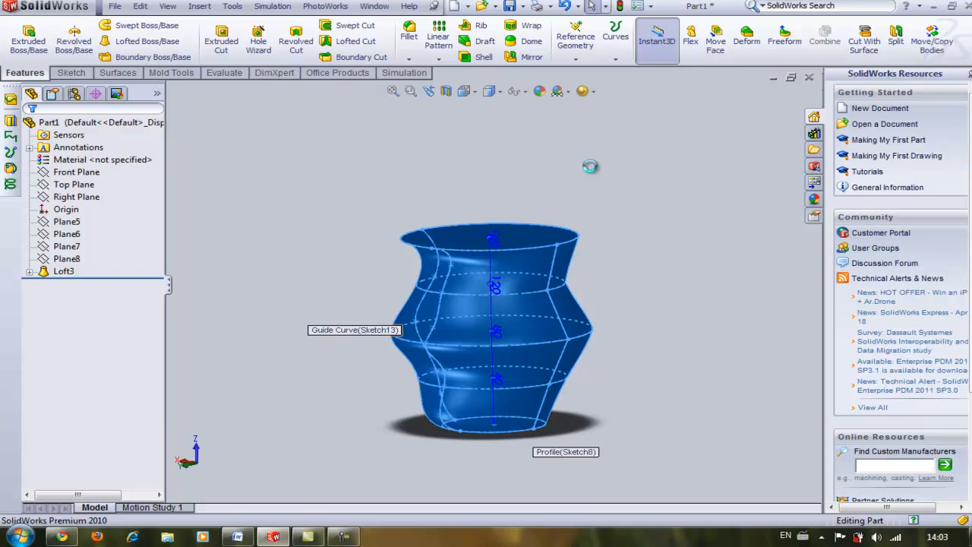
pyautogui.doubleClick(64, 271)
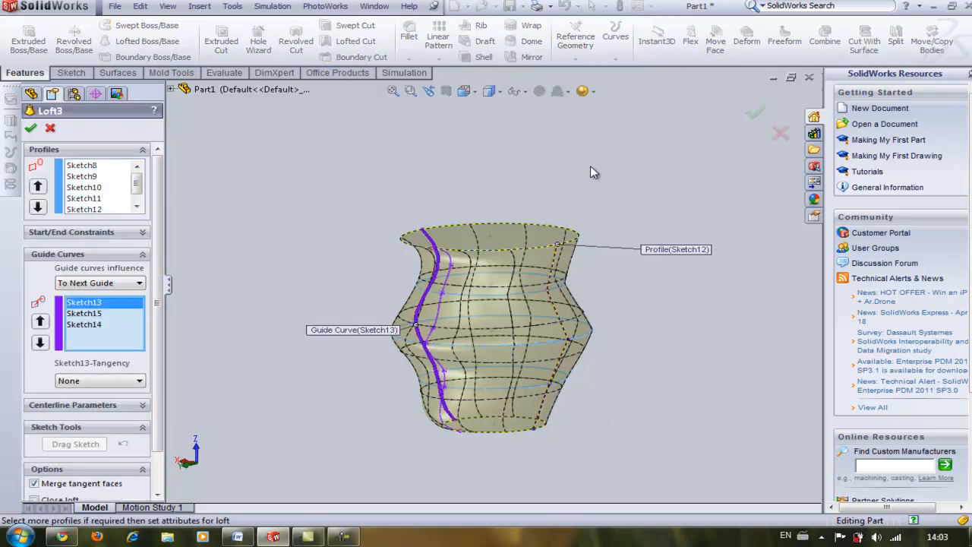